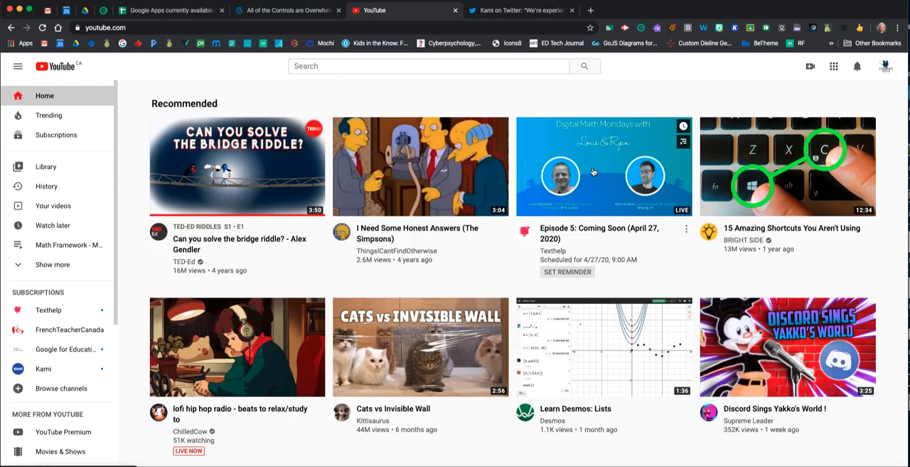
{"action": "mouse_move", "coordinate": [587, 187]}
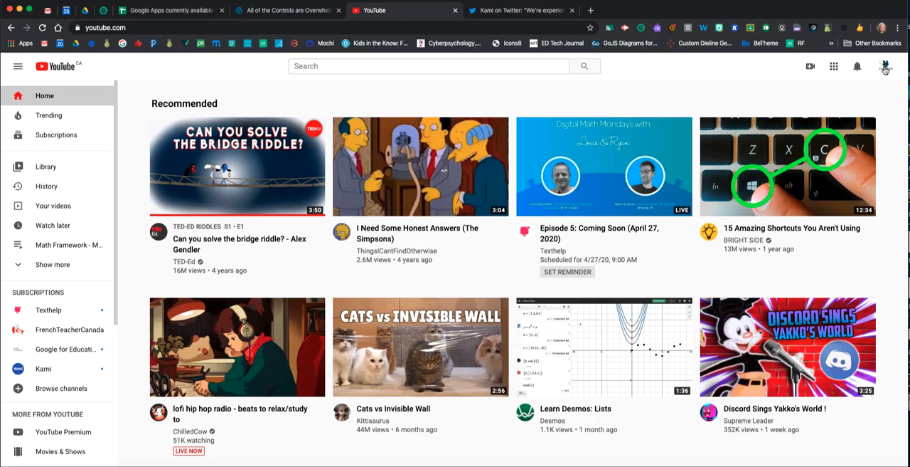
- Check which other signed-in accounts are available from the account menu
{"action": "left_click", "coordinate": [886, 65]}
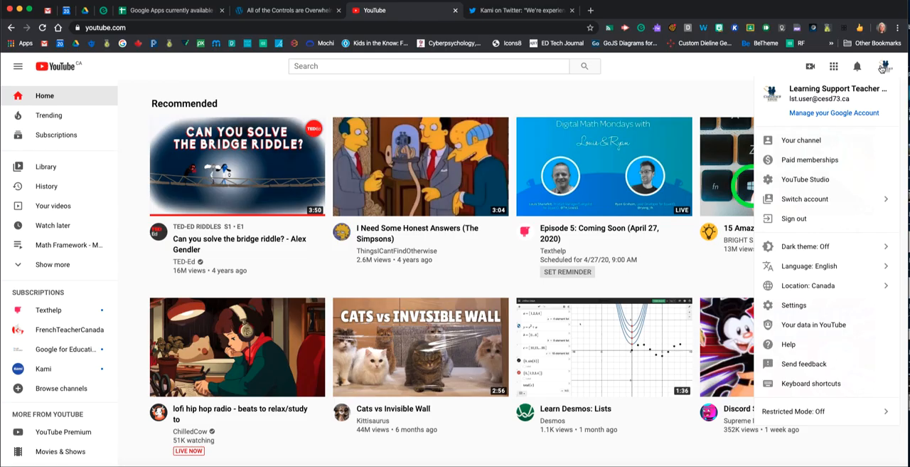
{"action": "mouse_move", "coordinate": [805, 199]}
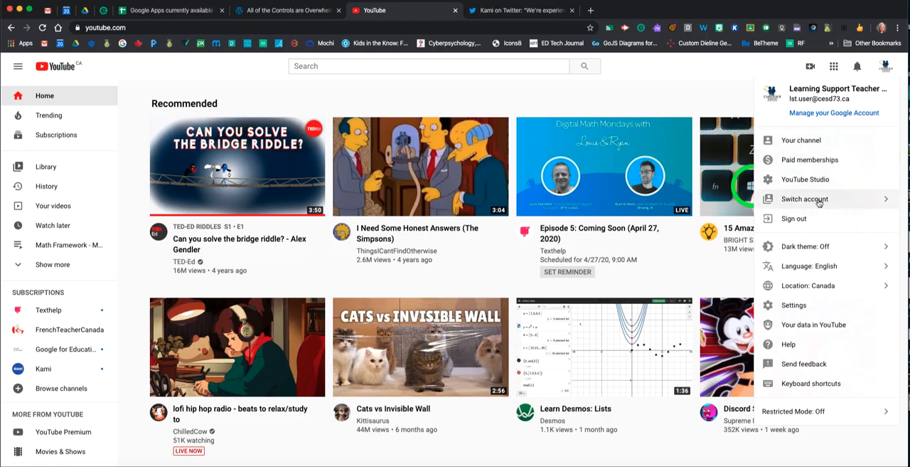
{"action": "left_click", "coordinate": [805, 199]}
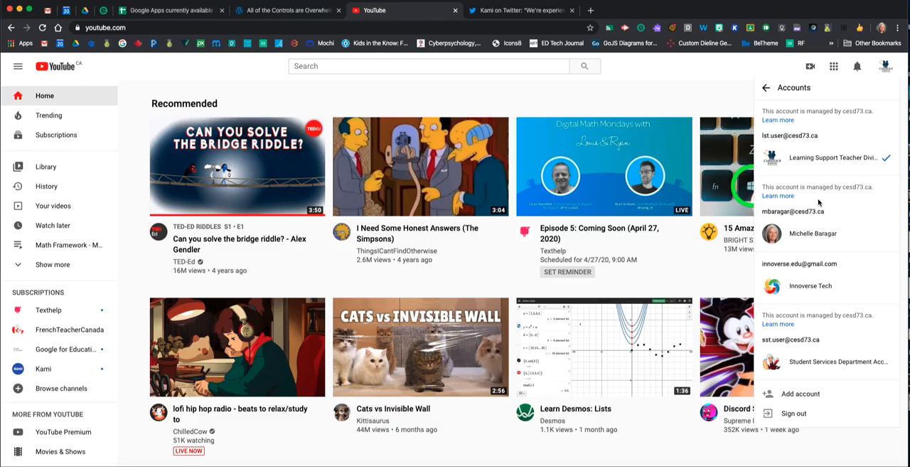
{"action": "mouse_move", "coordinate": [813, 128]}
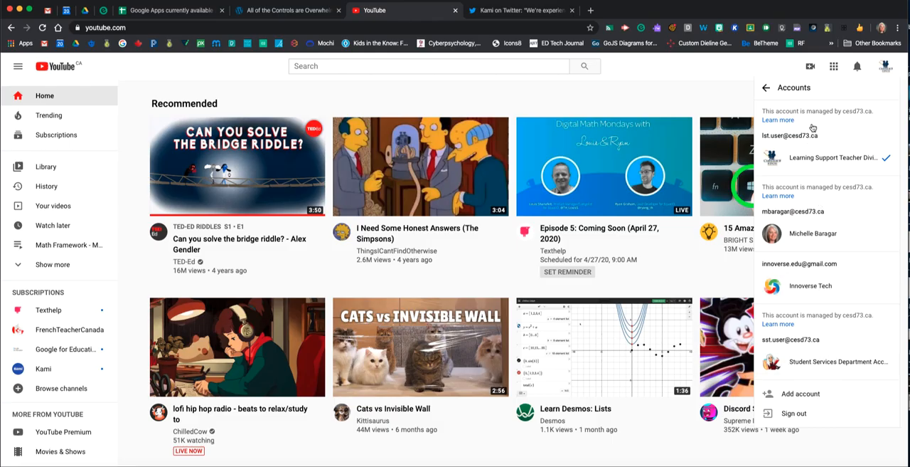
{"action": "mouse_move", "coordinate": [808, 131]}
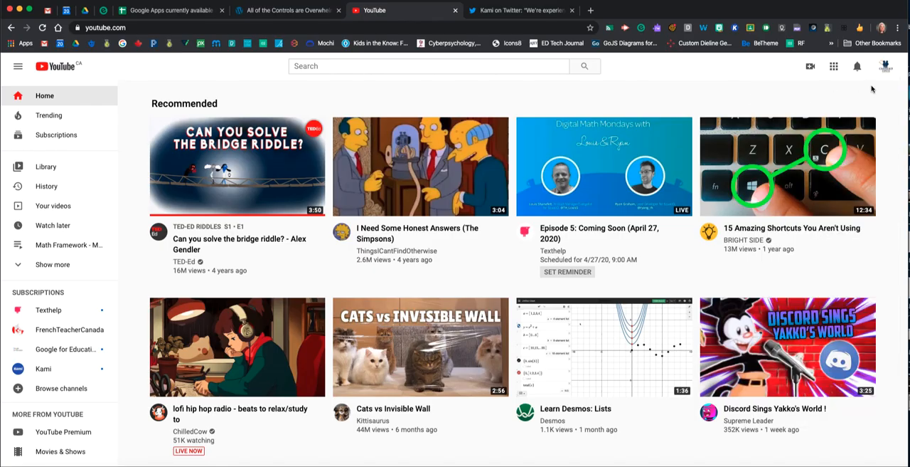
{"action": "mouse_move", "coordinate": [726, 82]}
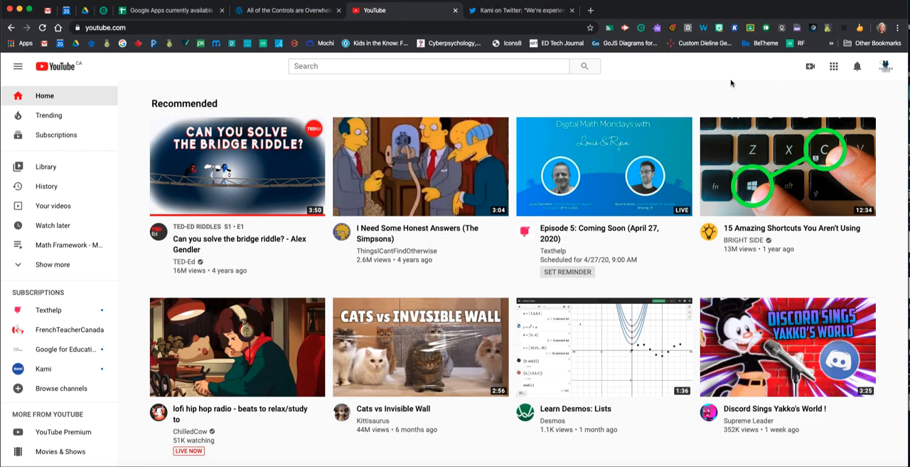
- Go to the signed-in account's own channel page and look through its uploads
{"action": "left_click", "coordinate": [885, 65]}
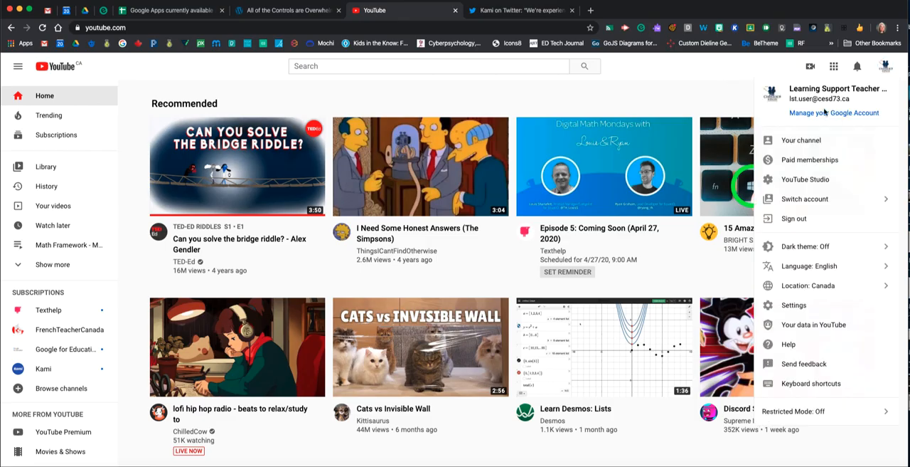
{"action": "mouse_move", "coordinate": [801, 140]}
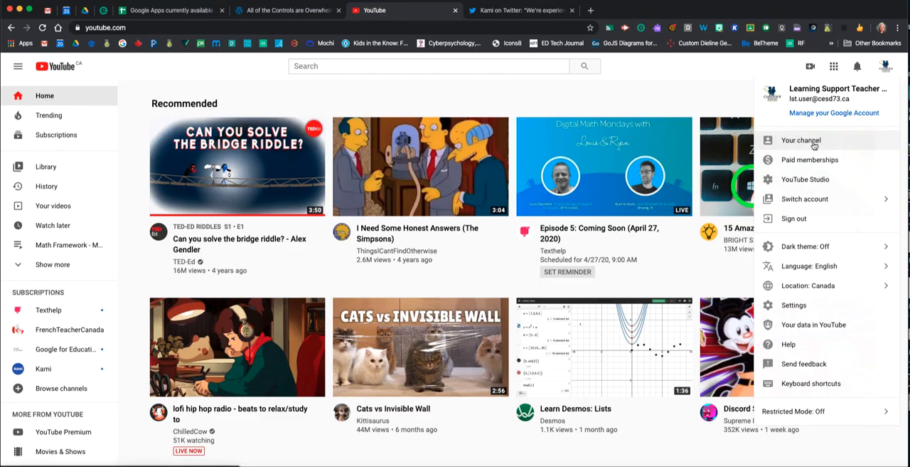
{"action": "left_click", "coordinate": [801, 139]}
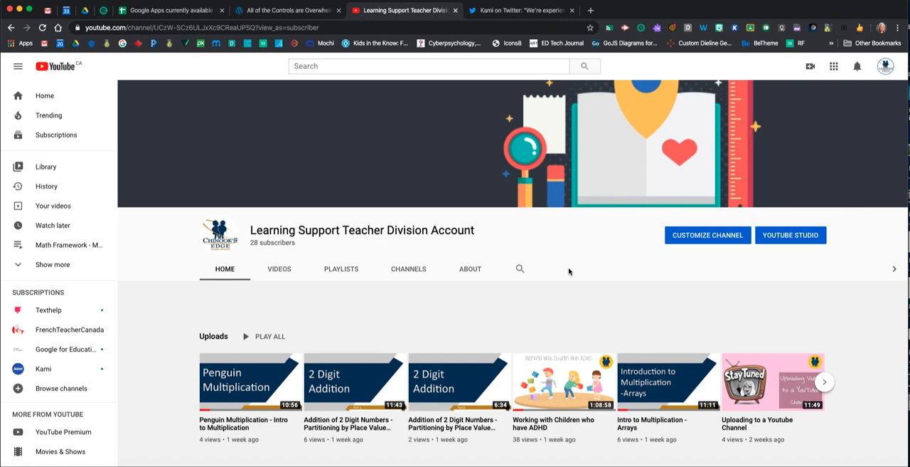
{"action": "mouse_move", "coordinate": [612, 284]}
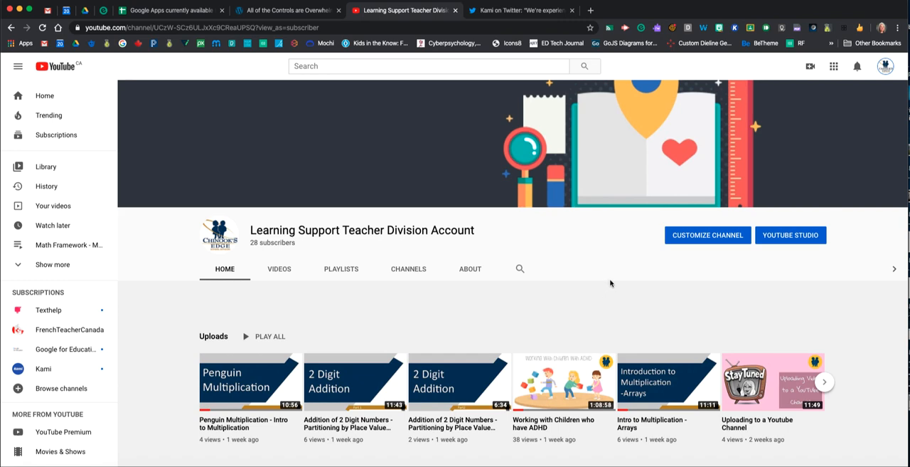
{"action": "mouse_move", "coordinate": [606, 276]}
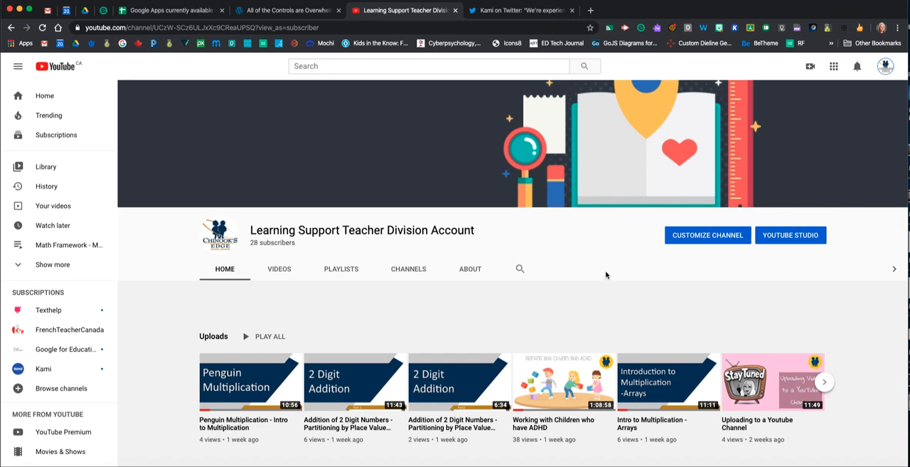
{"action": "scroll", "scroll_direction": "down", "scroll_amount": 3}
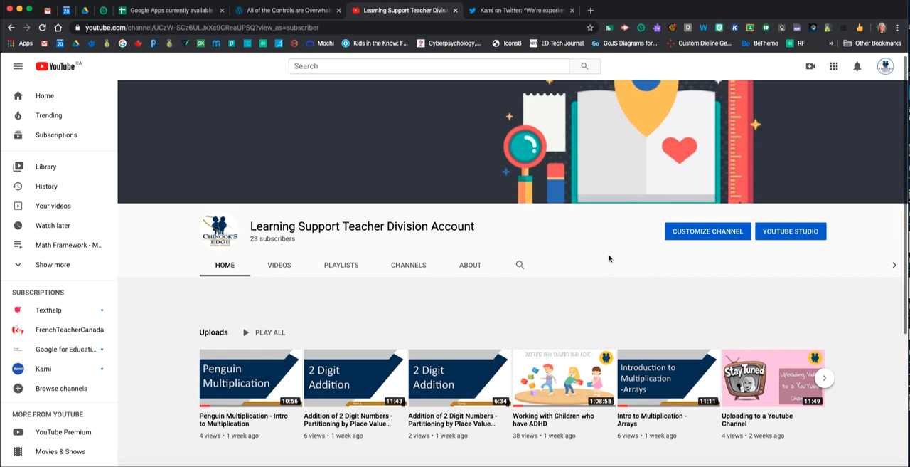
{"action": "scroll", "scroll_direction": "down", "scroll_amount": 3}
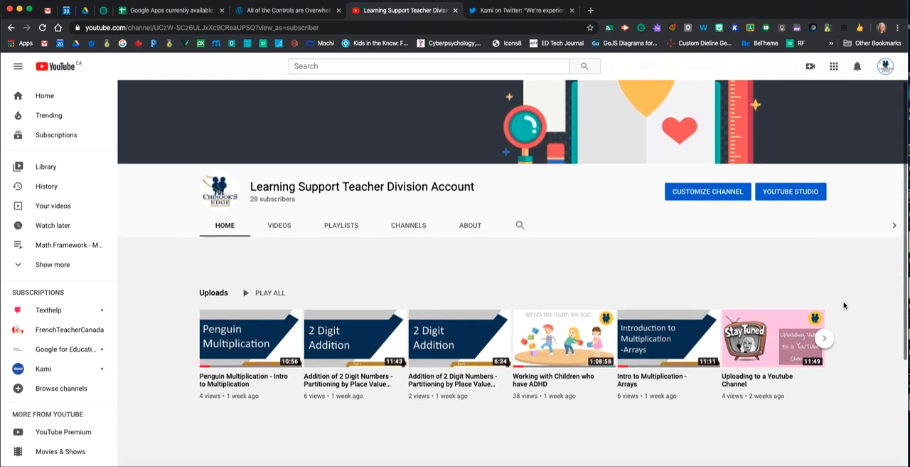
{"action": "scroll", "scroll_direction": "down", "scroll_amount": 3}
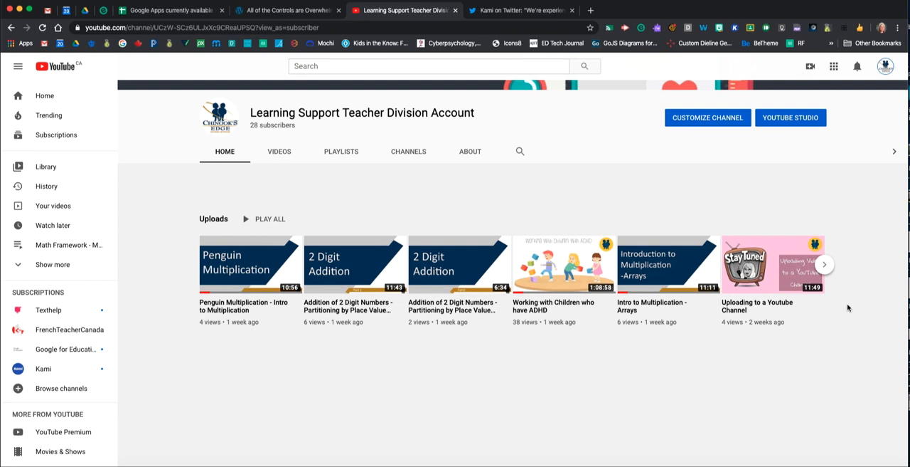
{"action": "mouse_move", "coordinate": [785, 334]}
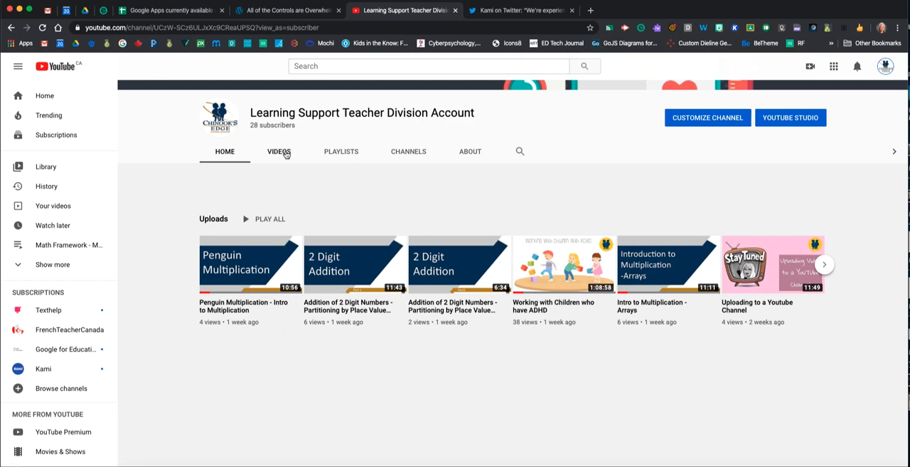
- Browse the channel's Videos list and start playing the 'If-Then forms' video
{"action": "left_click", "coordinate": [279, 151]}
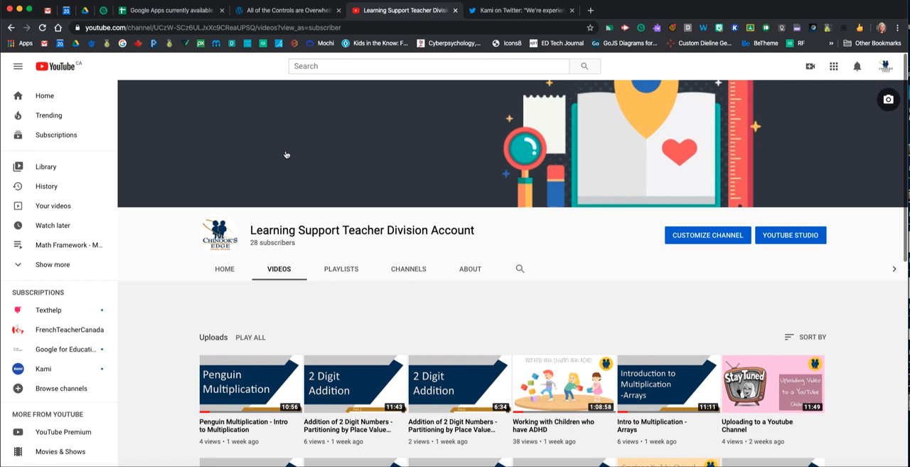
{"action": "scroll", "scroll_direction": "down", "scroll_amount": 3}
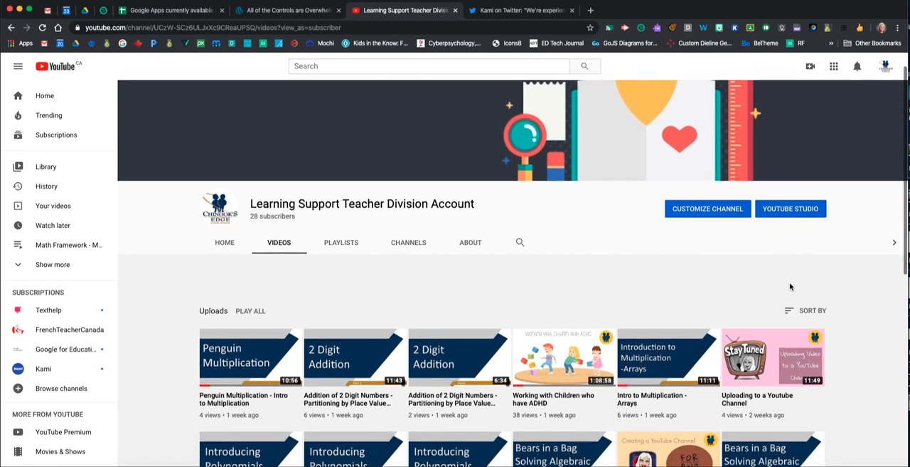
{"action": "scroll", "scroll_direction": "down", "scroll_amount": 3}
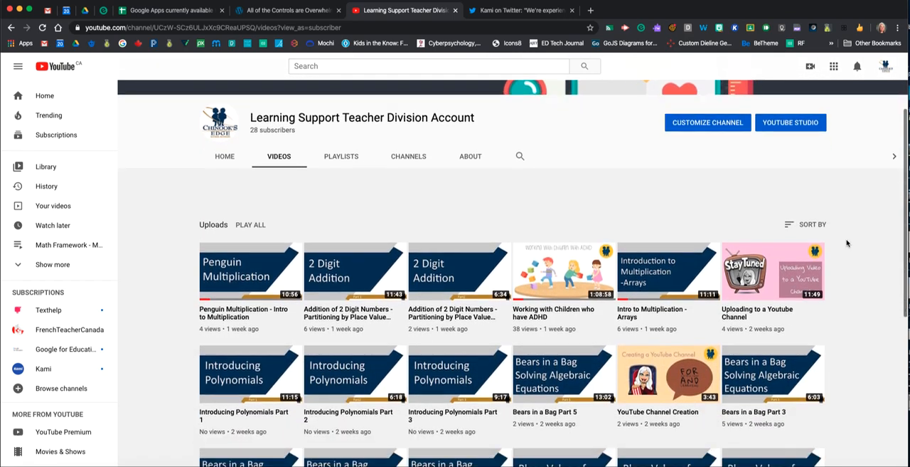
{"action": "scroll", "scroll_direction": "down", "scroll_amount": 3}
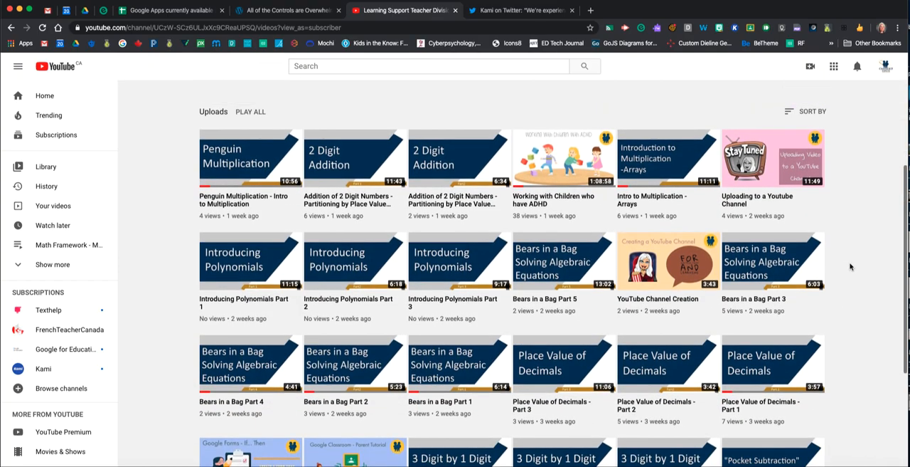
{"action": "scroll", "scroll_direction": "down", "scroll_amount": 3}
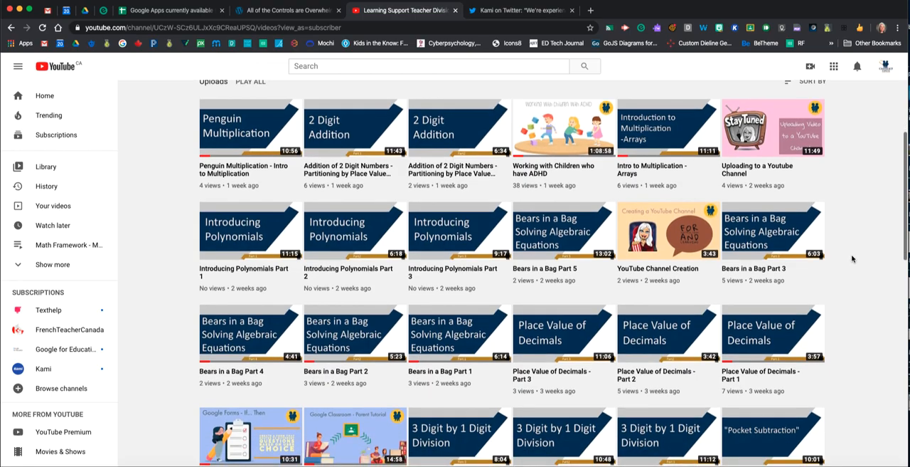
{"action": "scroll", "scroll_direction": "down", "scroll_amount": 3}
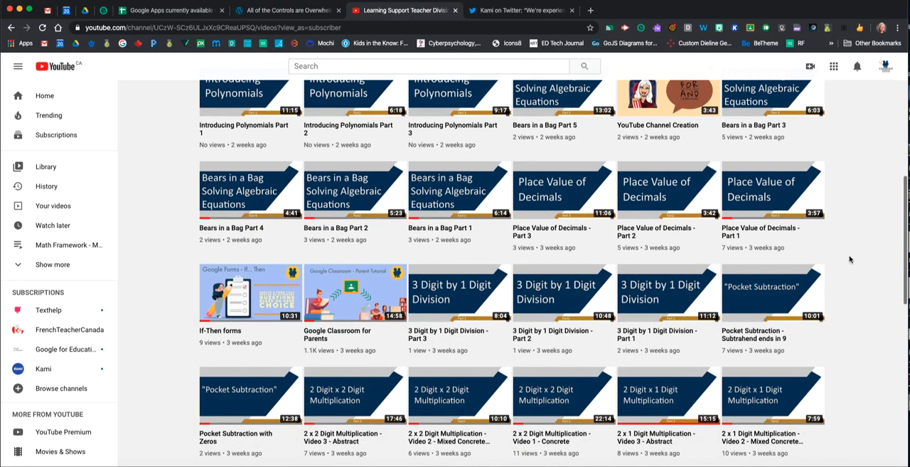
{"action": "scroll", "scroll_direction": "down", "scroll_amount": 3}
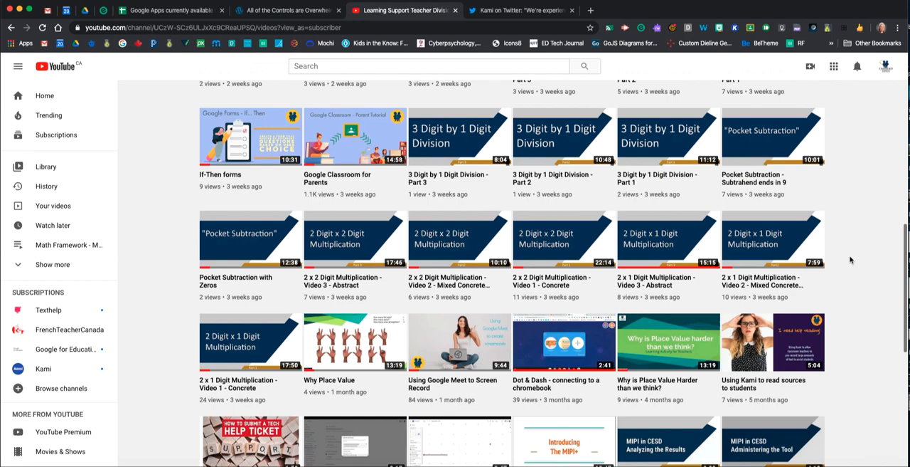
{"action": "scroll", "scroll_direction": "down", "scroll_amount": 3}
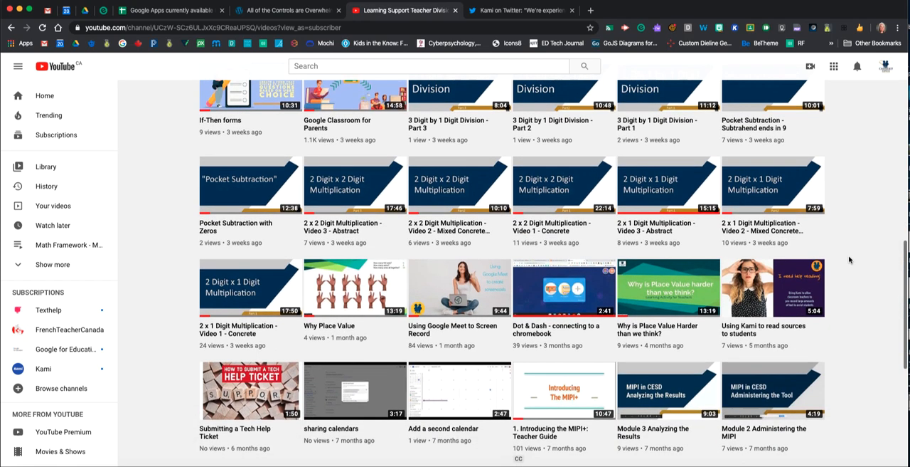
{"action": "scroll", "scroll_direction": "down", "scroll_amount": 3}
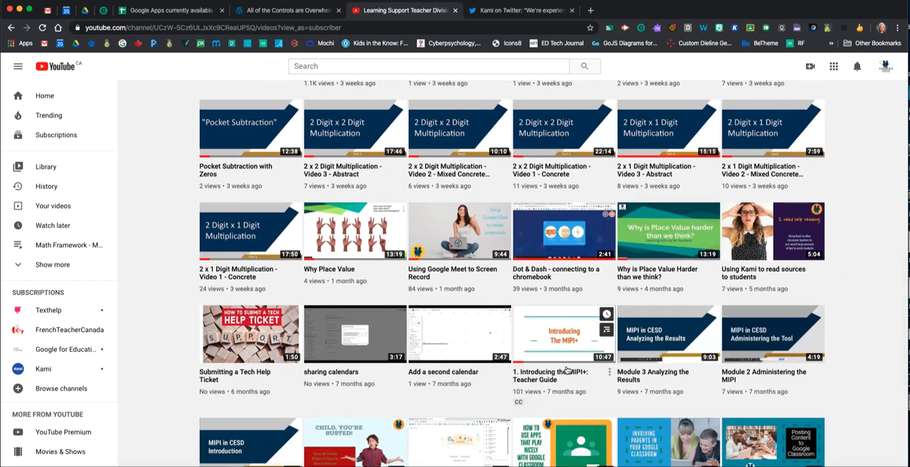
{"action": "mouse_move", "coordinate": [569, 371]}
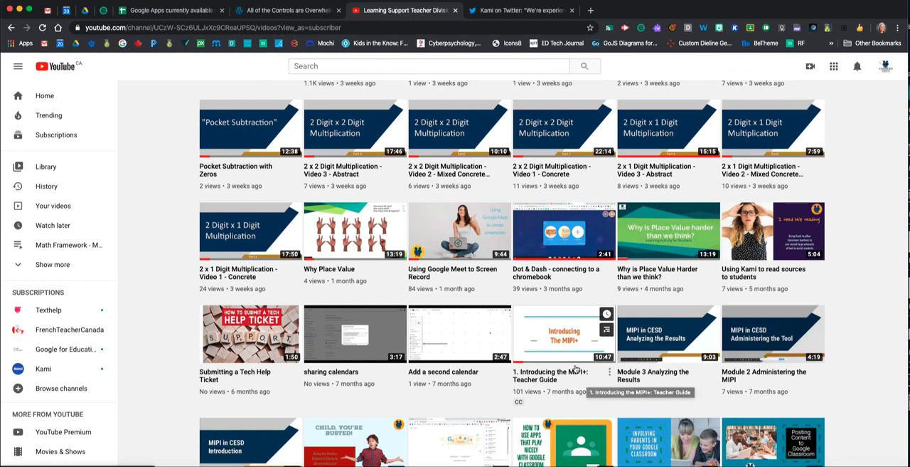
{"action": "mouse_move", "coordinate": [475, 280]}
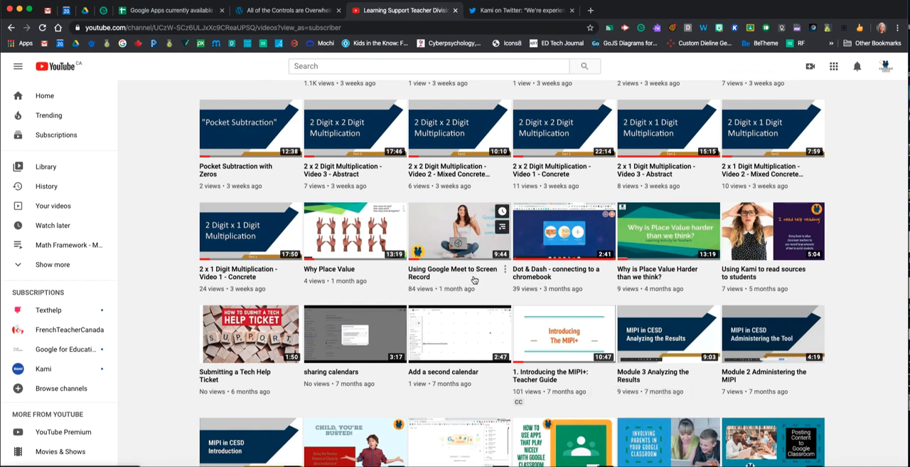
{"action": "scroll", "scroll_direction": "down", "scroll_amount": 3}
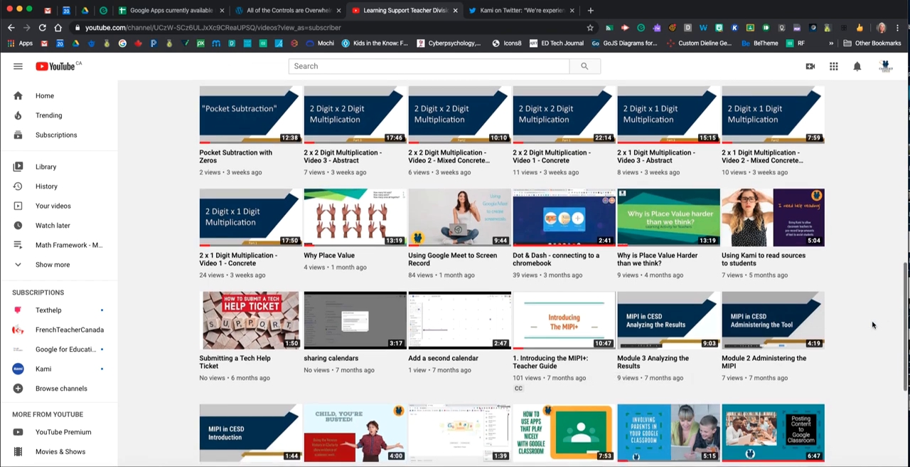
{"action": "scroll", "scroll_direction": "down", "scroll_amount": 3}
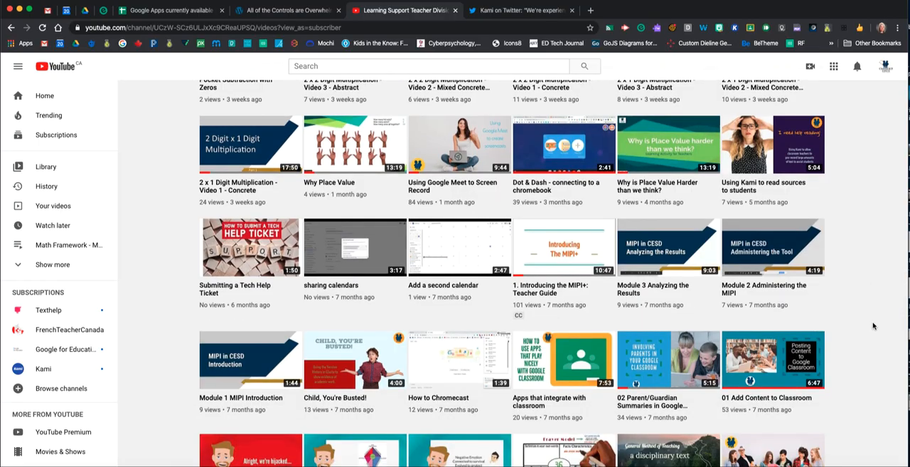
{"action": "scroll", "scroll_direction": "up", "scroll_amount": 3}
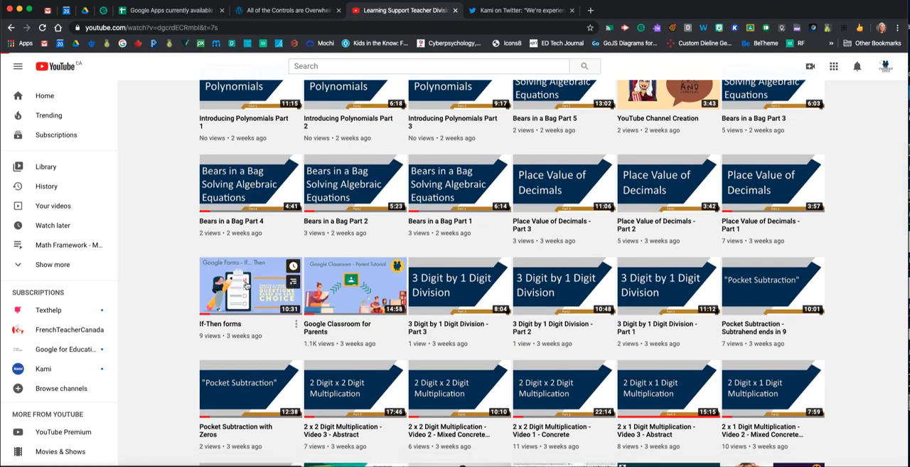
{"action": "left_click", "coordinate": [249, 285]}
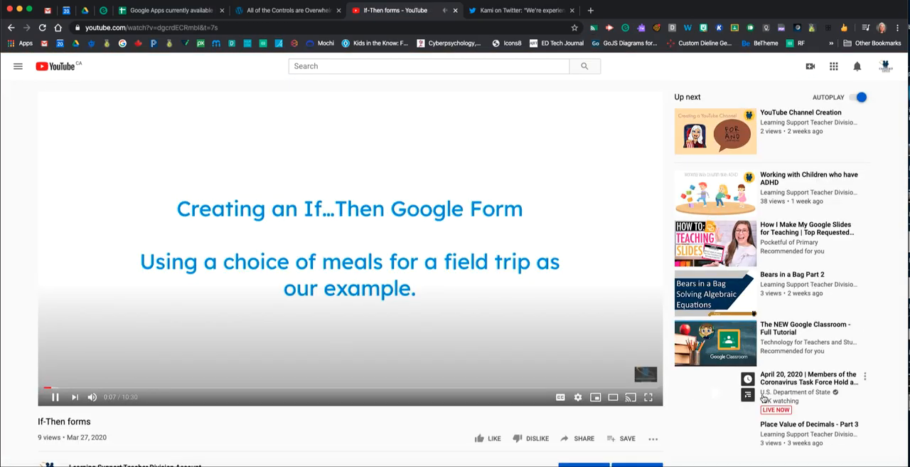
- Pause the video, review its description below the player, and start editing its details
{"action": "left_click", "coordinate": [55, 392]}
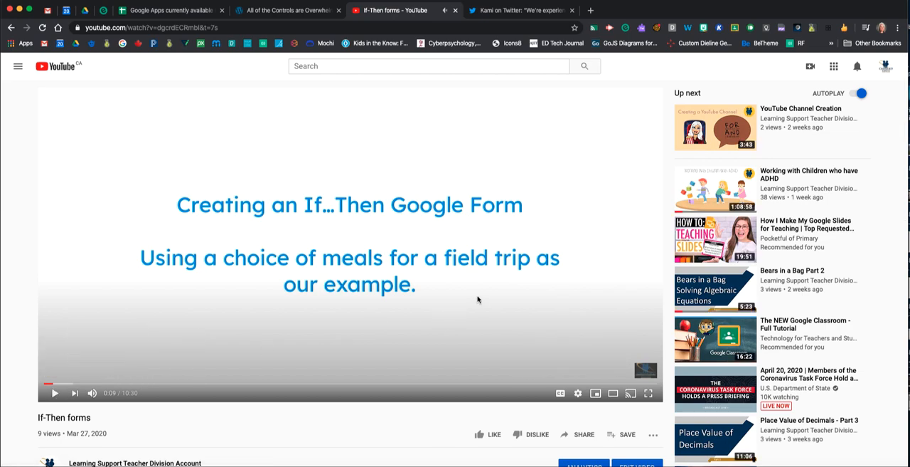
{"action": "scroll", "scroll_direction": "down", "scroll_amount": 3}
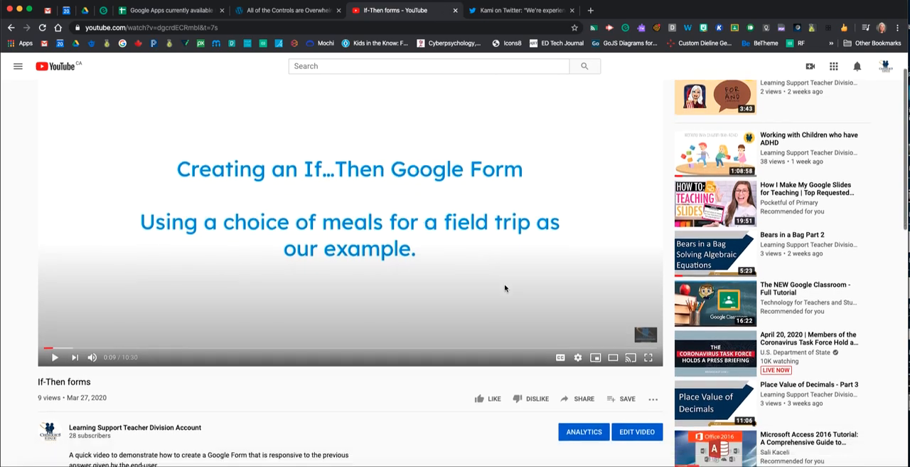
{"action": "scroll", "scroll_direction": "down", "scroll_amount": 3}
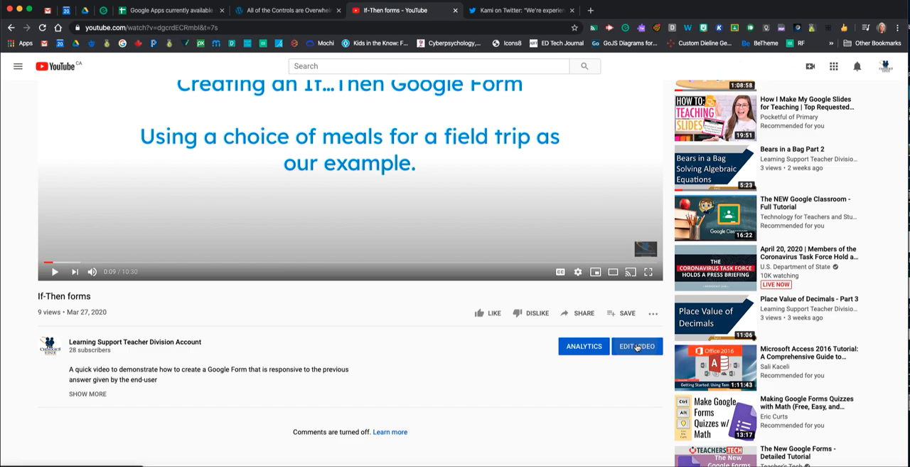
{"action": "left_click", "coordinate": [637, 346]}
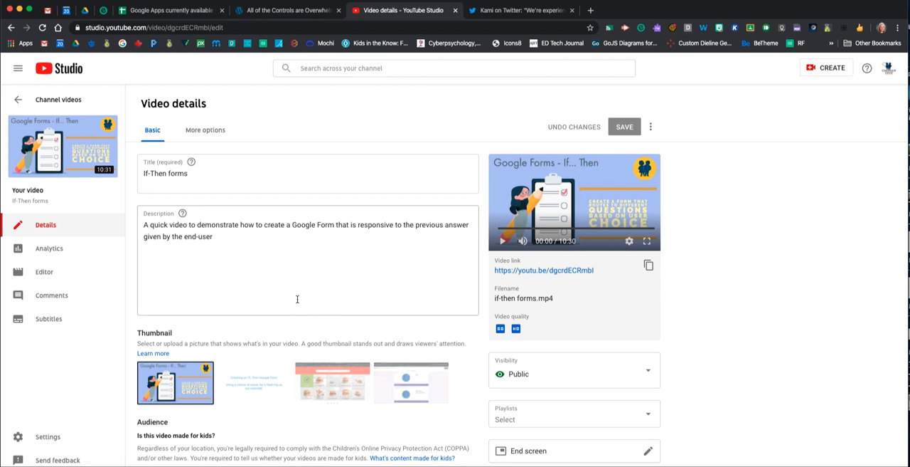
{"action": "mouse_move", "coordinate": [307, 302]}
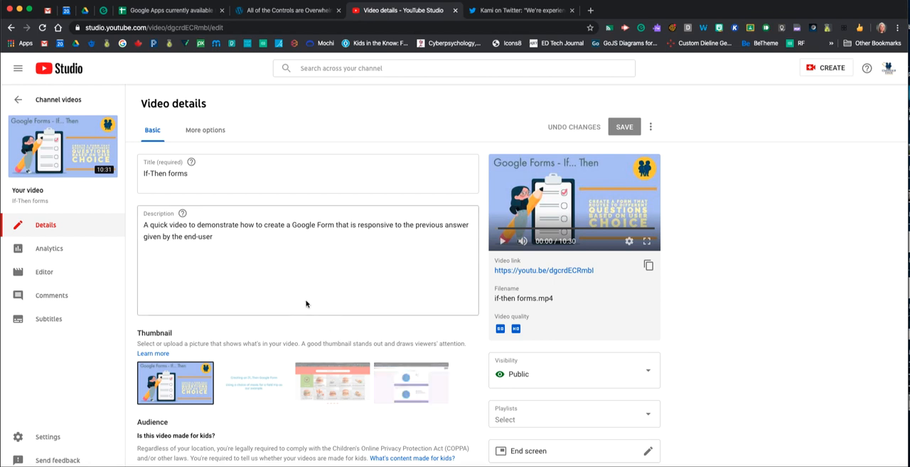
- Review the Thumbnail and Audience sections of the video's Studio details page
{"action": "scroll", "scroll_direction": "down", "scroll_amount": 3}
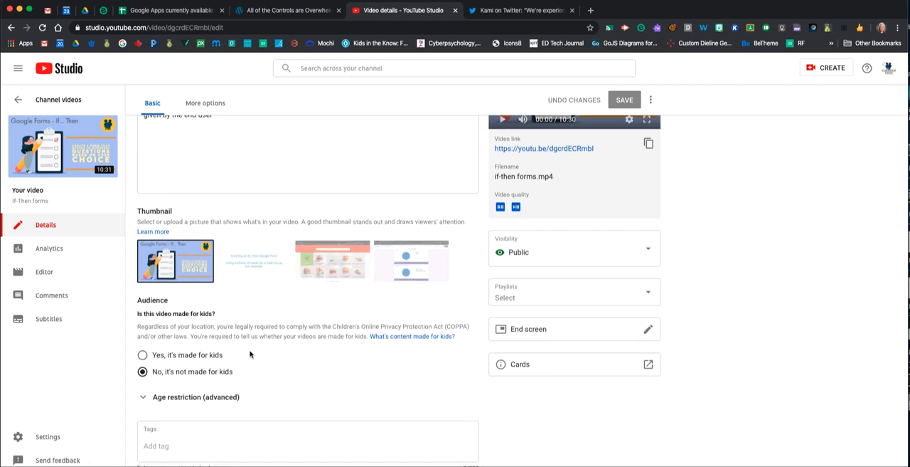
{"action": "mouse_move", "coordinate": [190, 358]}
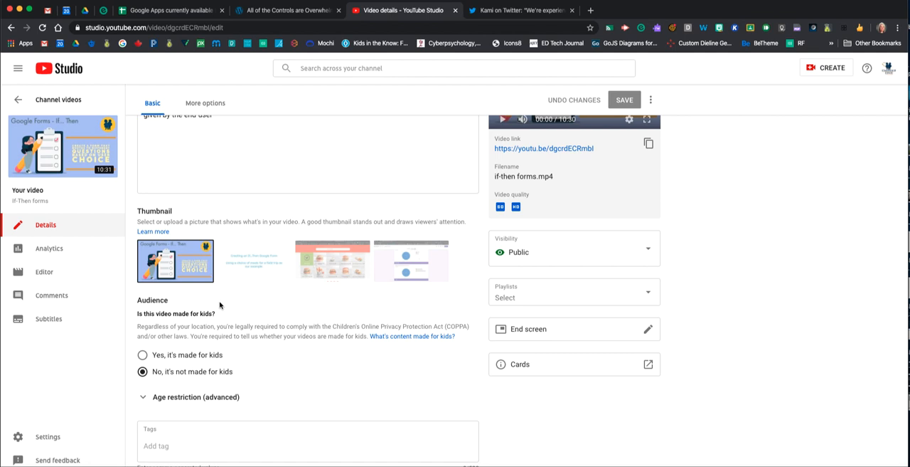
{"action": "scroll", "scroll_direction": "down", "scroll_amount": 3}
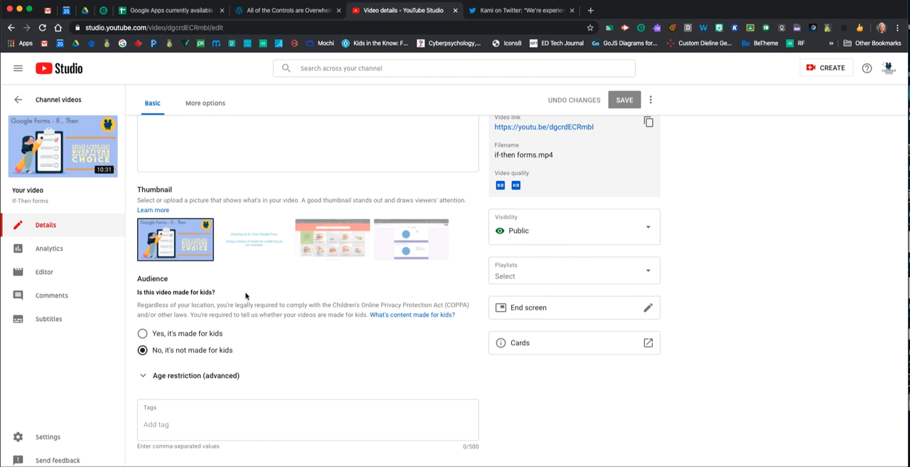
{"action": "mouse_move", "coordinate": [276, 298]}
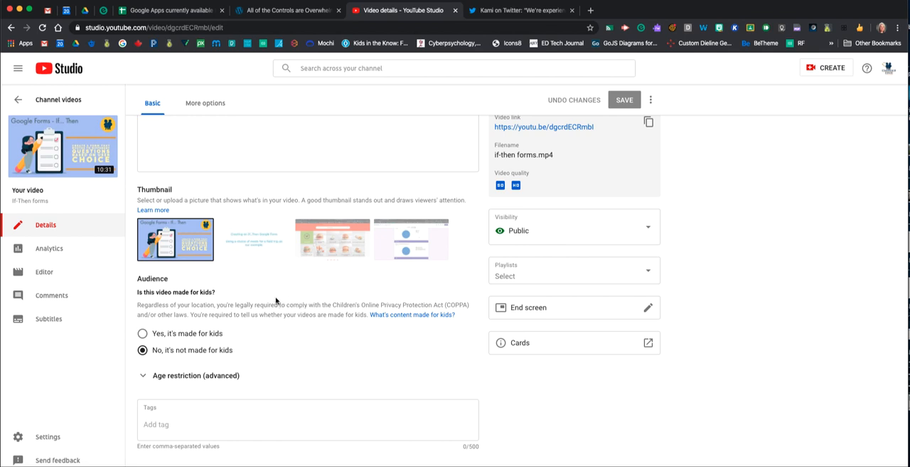
- View the video's analytics overview: 10 views and 0.5 watch hours
{"action": "left_click", "coordinate": [48, 248]}
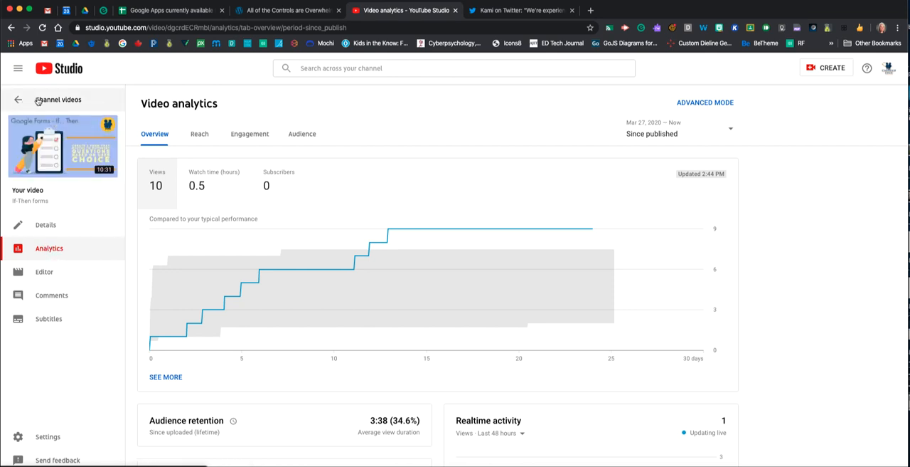
- Return to the channel's full video list in YouTube Studio
{"action": "left_click", "coordinate": [17, 100]}
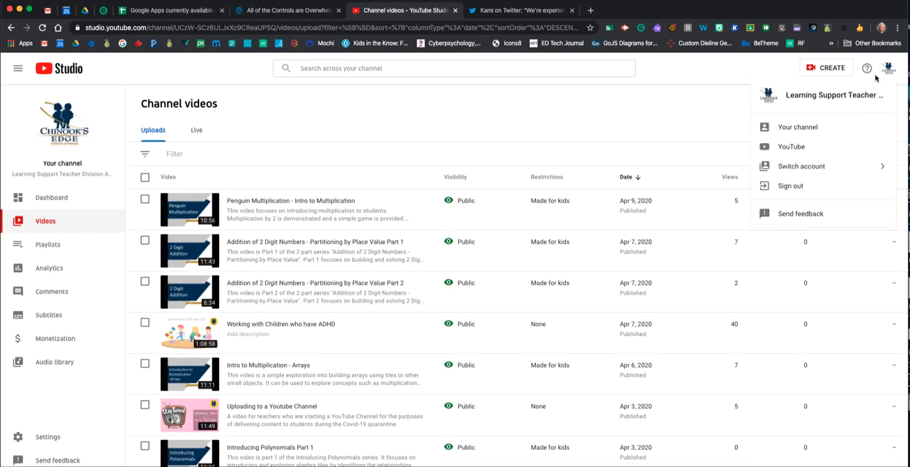
{"action": "mouse_move", "coordinate": [796, 126]}
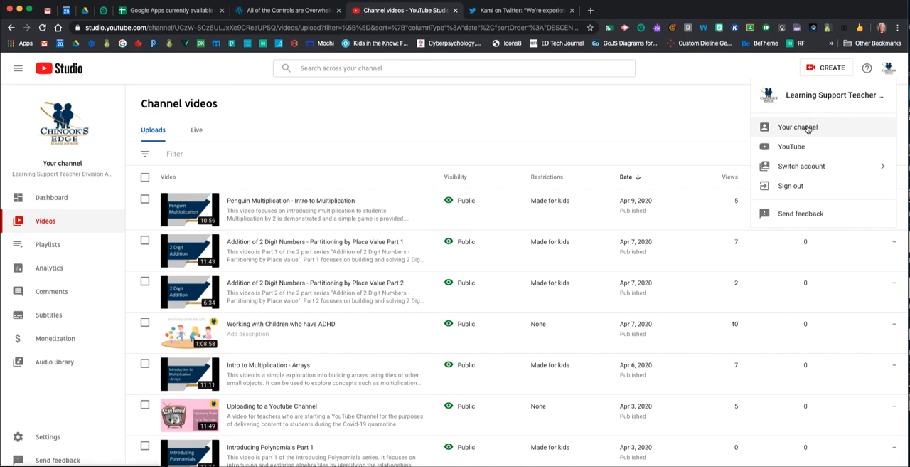
{"action": "mouse_move", "coordinate": [796, 127]}
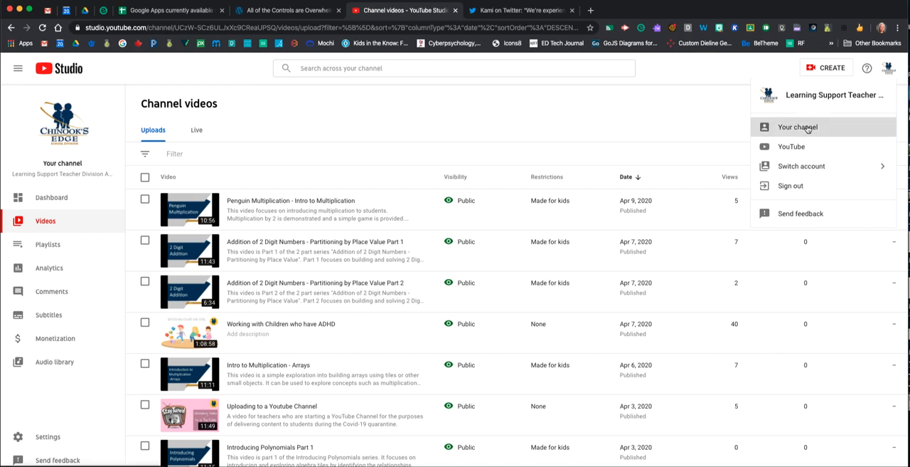
- Go to the Learning Support Teacher channel's public home page
{"action": "left_click", "coordinate": [797, 127]}
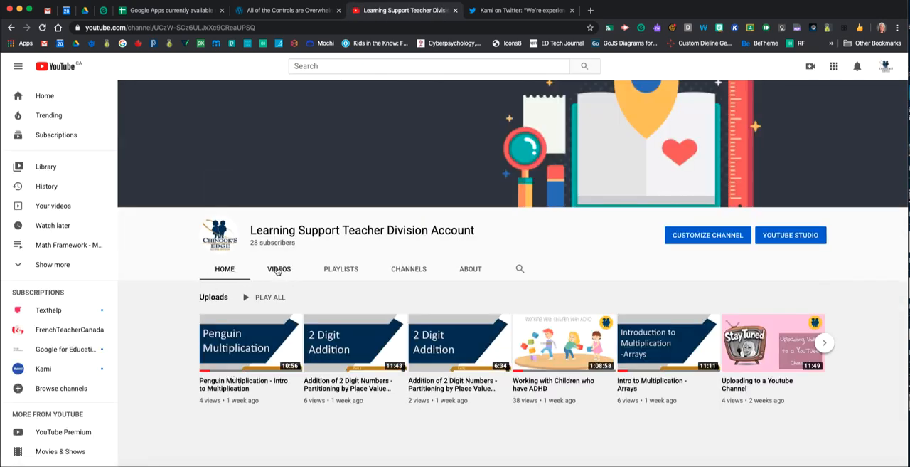
{"action": "mouse_move", "coordinate": [411, 299]}
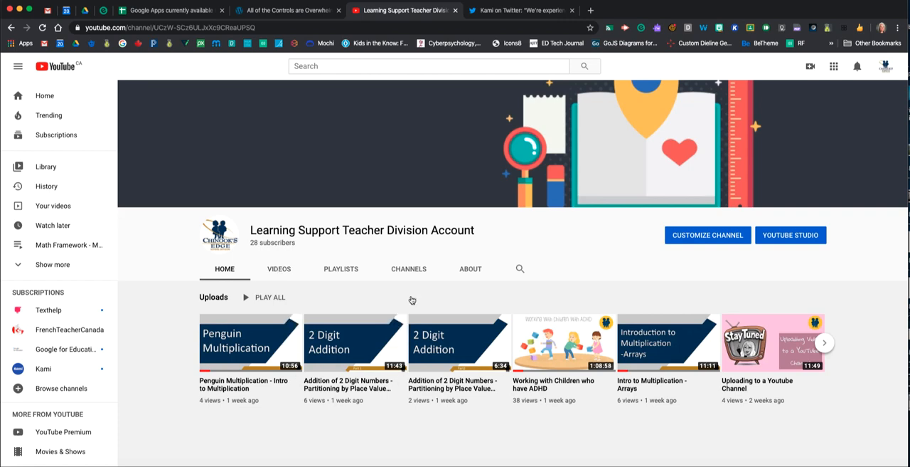
{"action": "mouse_move", "coordinate": [354, 342]}
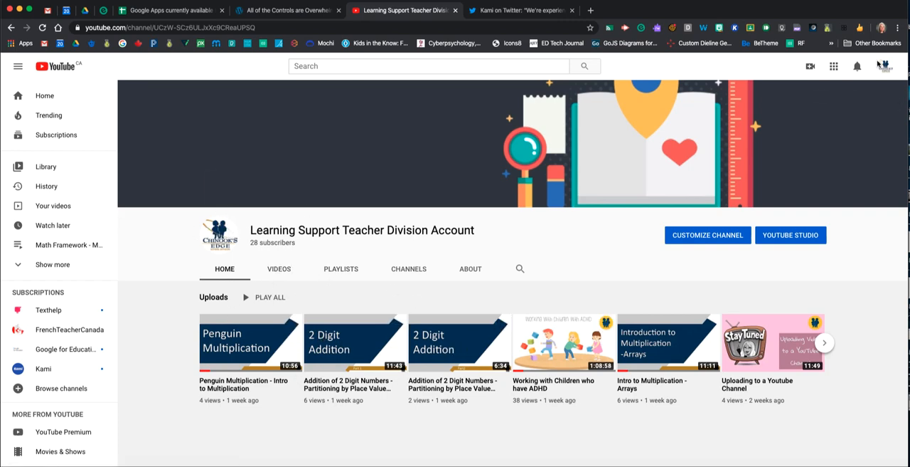
{"action": "mouse_move", "coordinate": [219, 235]}
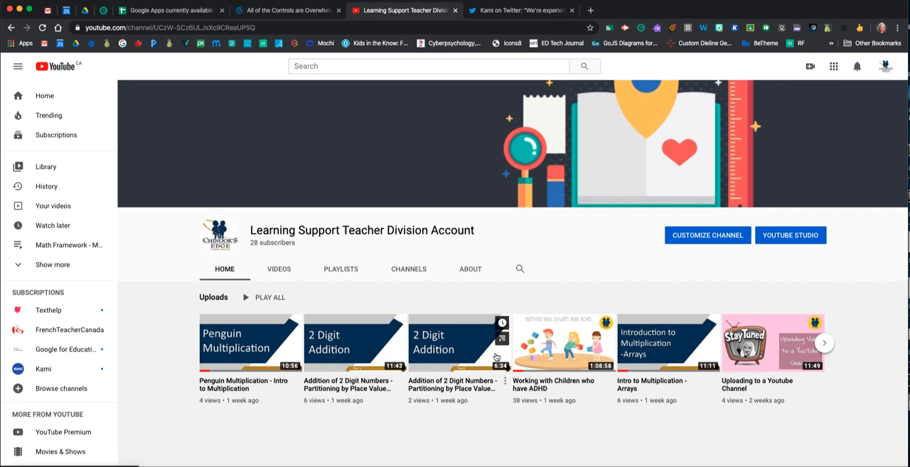
{"action": "mouse_move", "coordinate": [546, 358]}
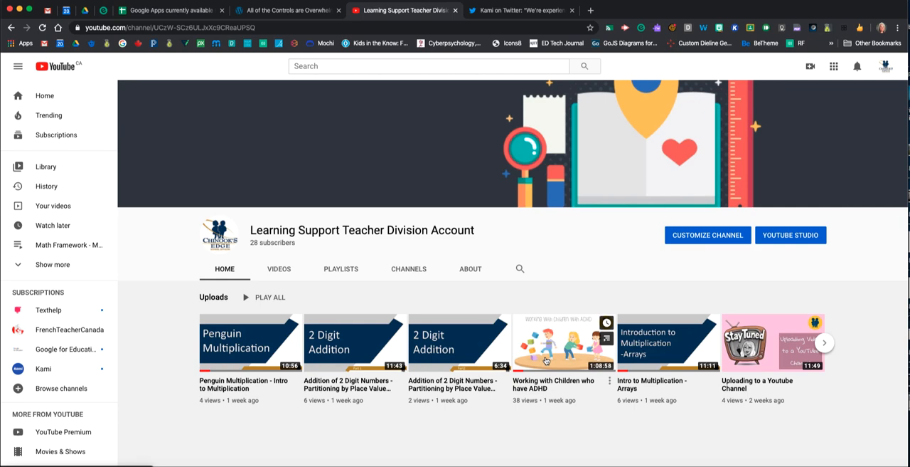